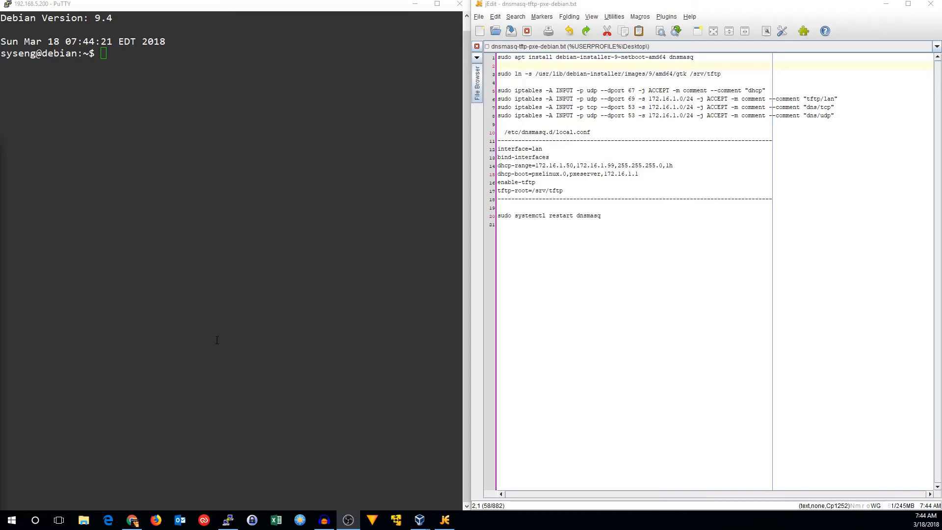
- Install debian-installer-9-netboot-amd64 and dnsmasq with sudo apt install in the server session
left_click(271, 285)
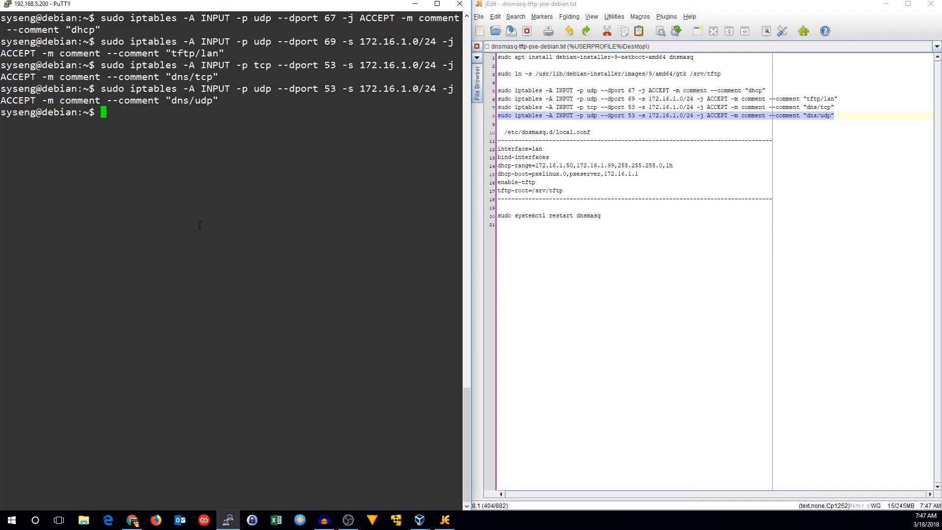
- List /etc/dnsmasq.d (only a README) and start a new local.conf in vi as root
type("cd /etc/")
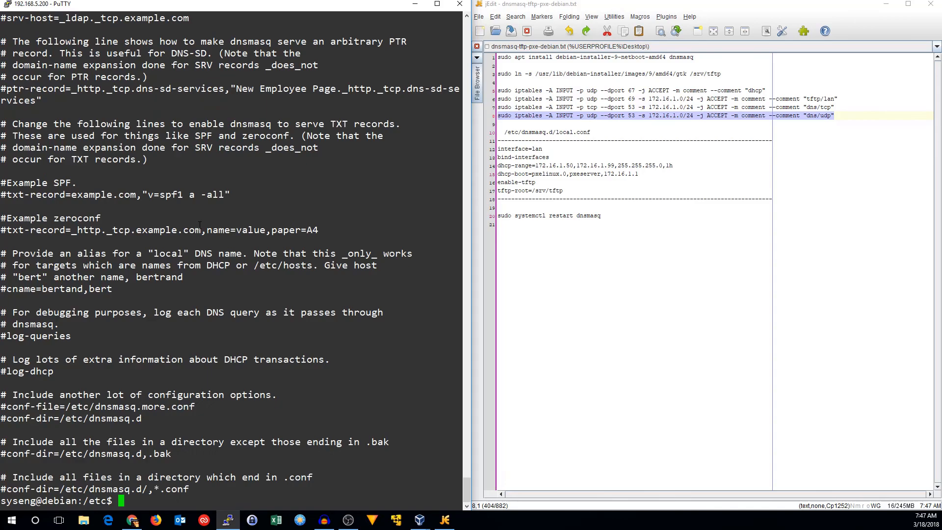
type("cd dnsmasq.d/")
type("ls -al")
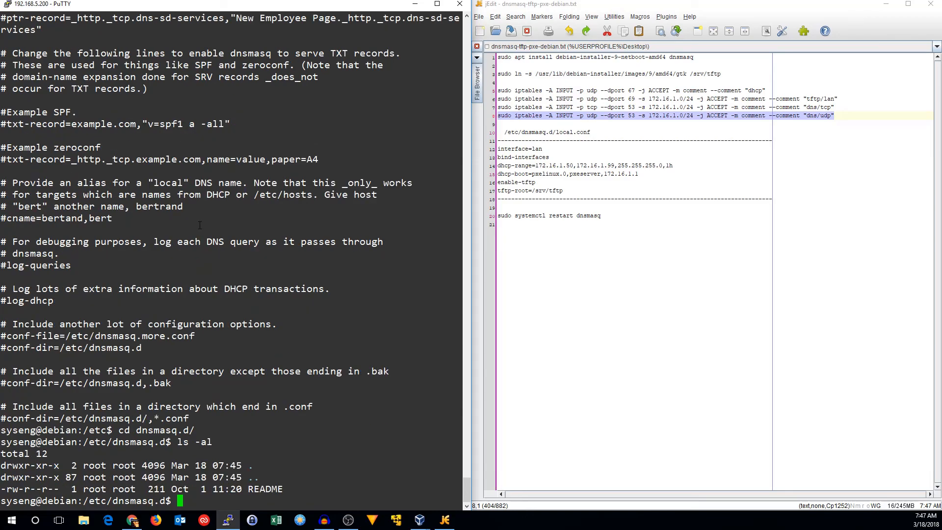
type("sudo vi local.c")
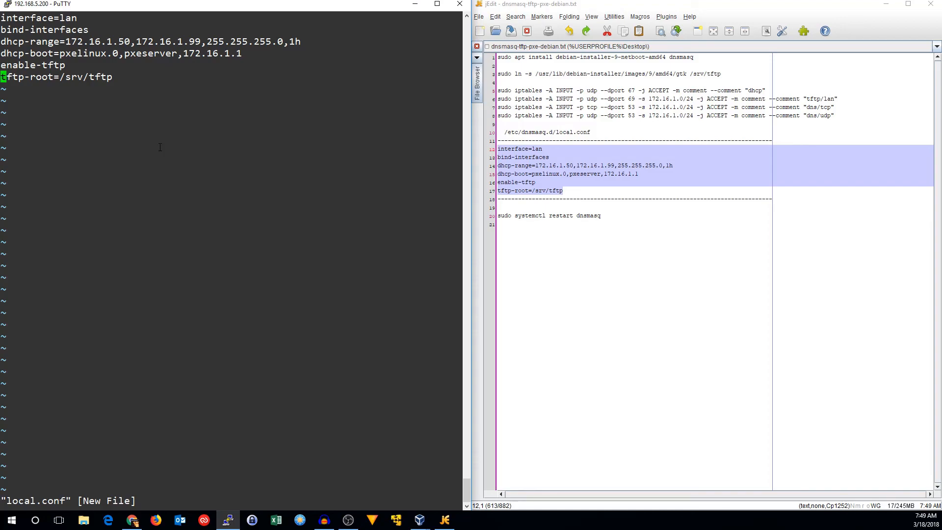
- Save local.conf with the six dnsmasq lines (lan interface, DHCP range, pxelinux, TFTP root /srv/tftp)
key("Return")
type("cd /srv/tftp")
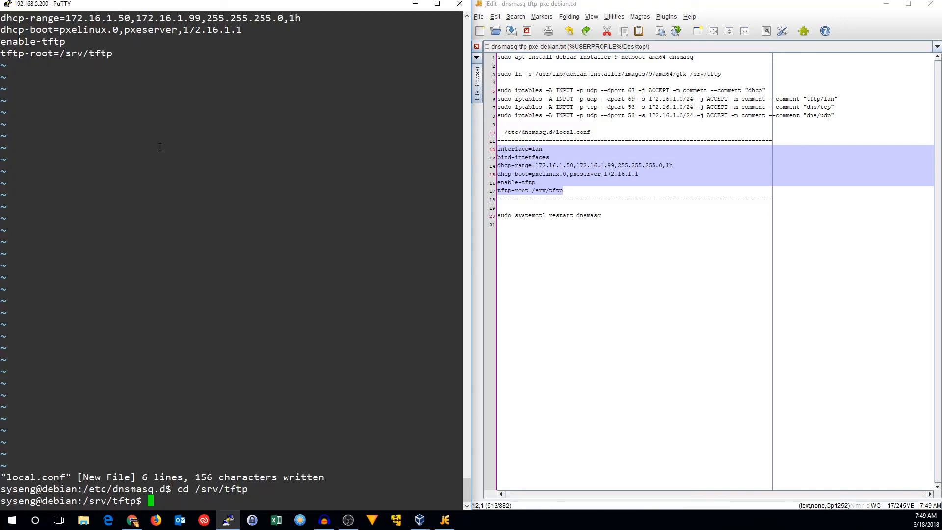
- Restart dnsmasq and follow journalctl -u dnsmasq confirming DHCP range on lan and TFTP root /srv/tftp
type("ls -l")
type("journalctl -u dnsmasq -f")
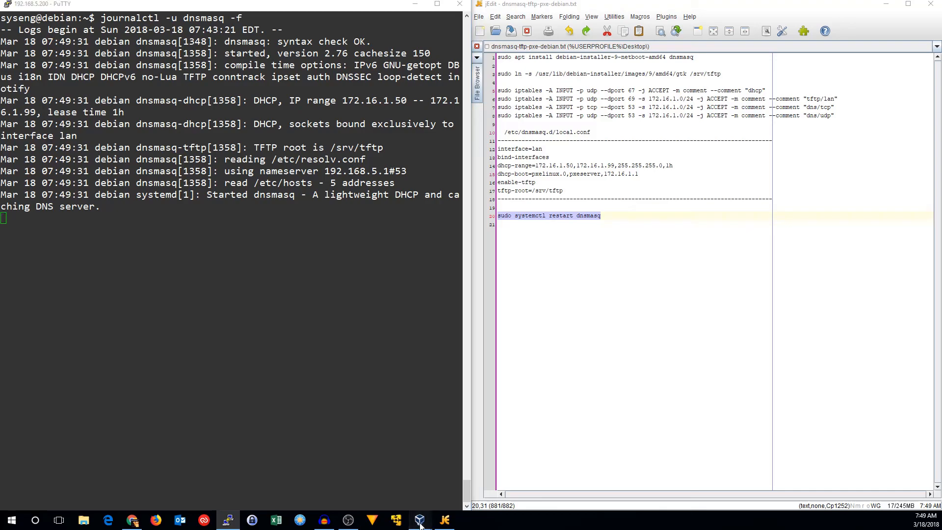
- Start the 'debian pxe' VM so its Intel PXE firmware requests an address via DHCP
left_click(420, 520)
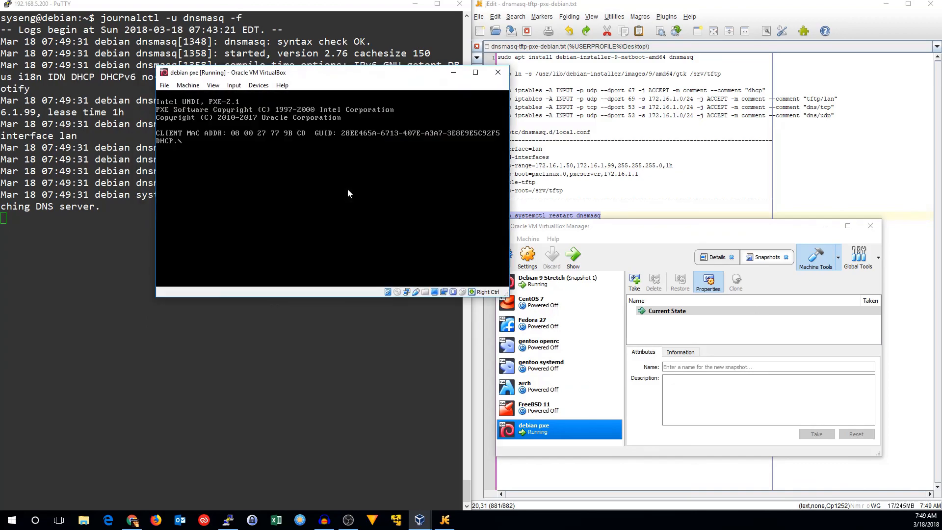